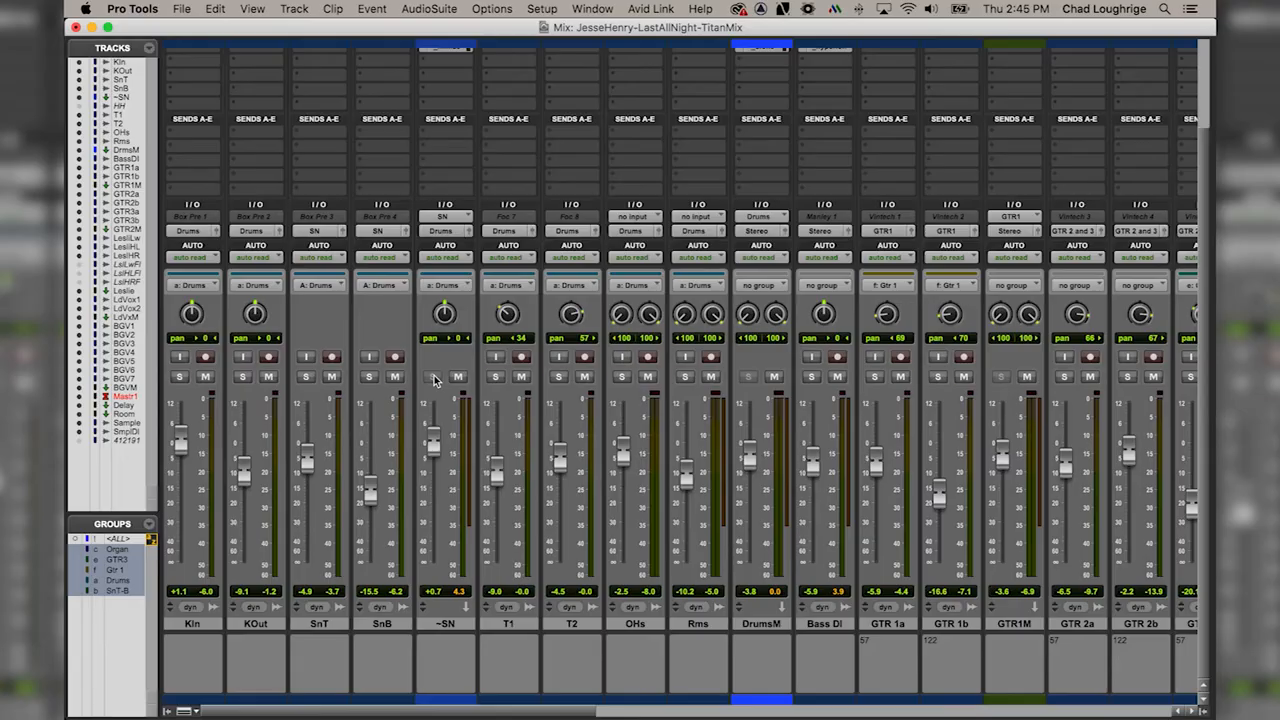
mouse_move(370, 382)
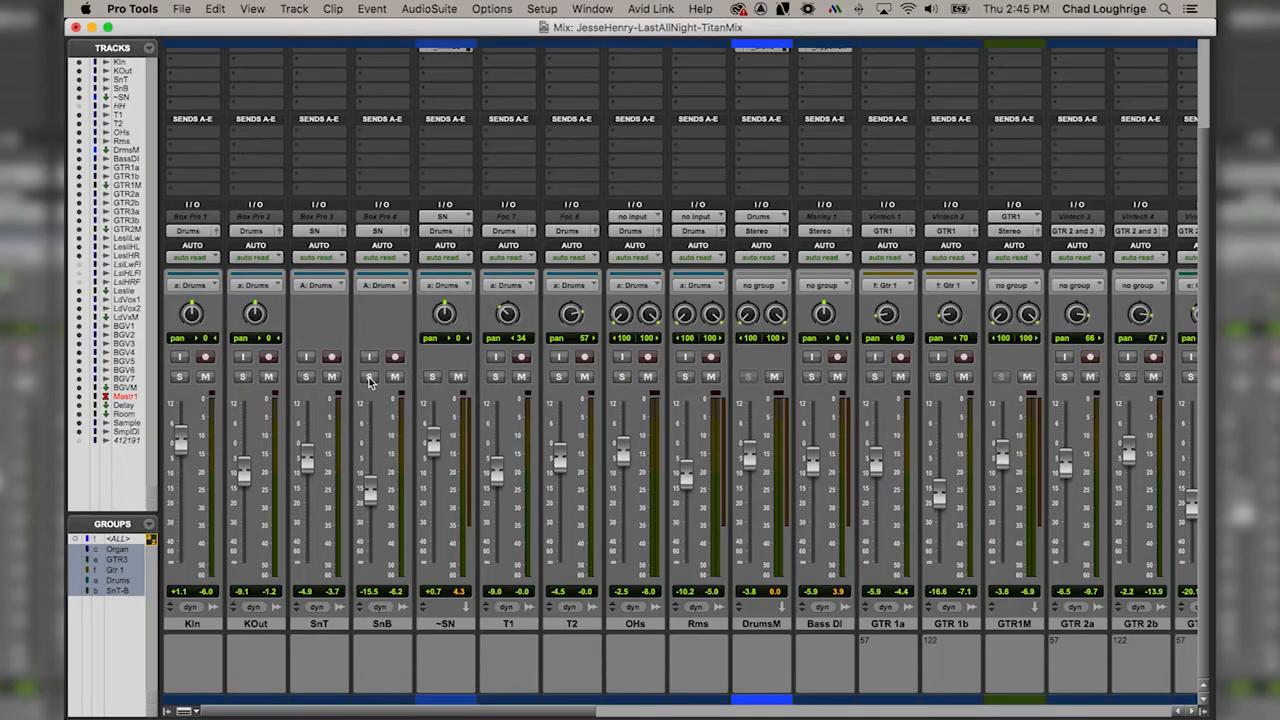
Step: Solo the SnB snare track so the rest of the mix falls silent
click(368, 376)
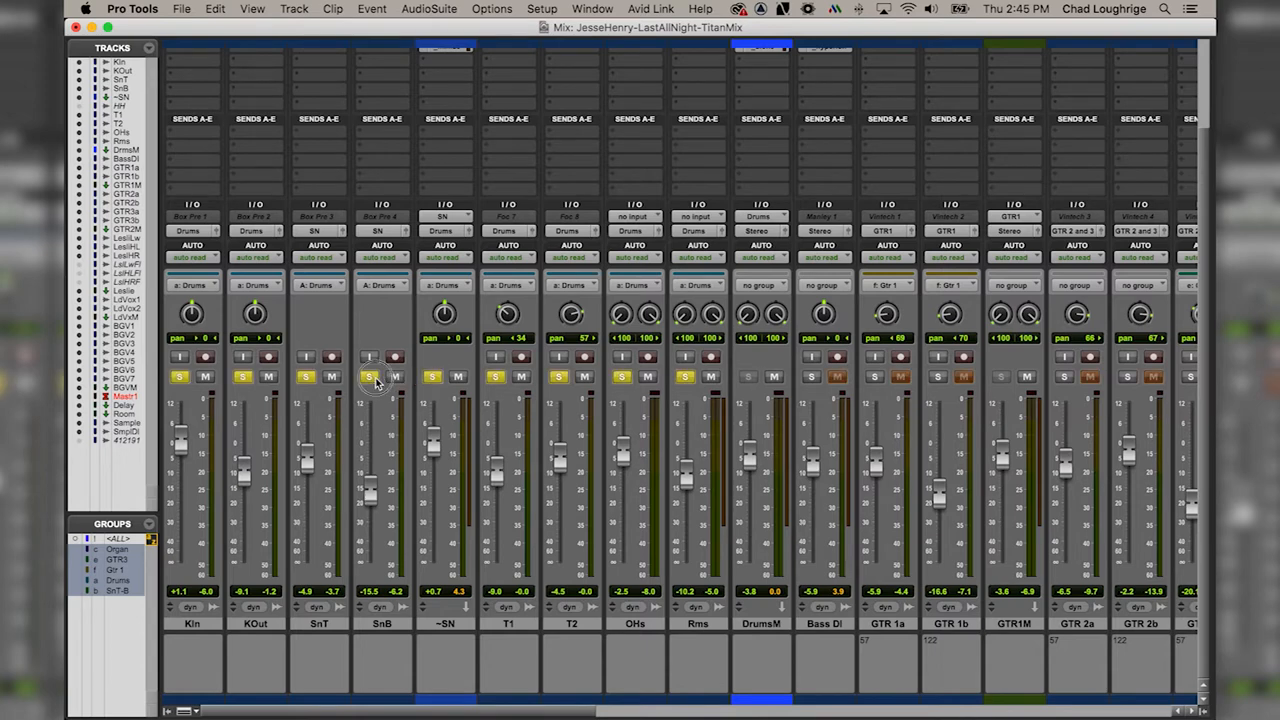